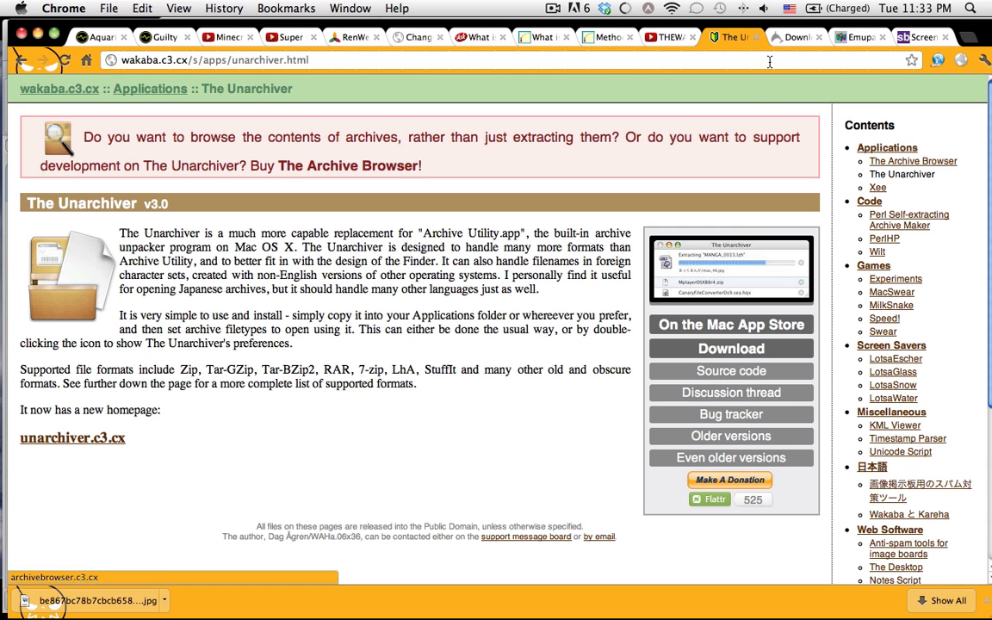
- Switch Chrome to the Dolphin Emulator download page listing Windows and Mac OS X builds
left_click(795, 36)
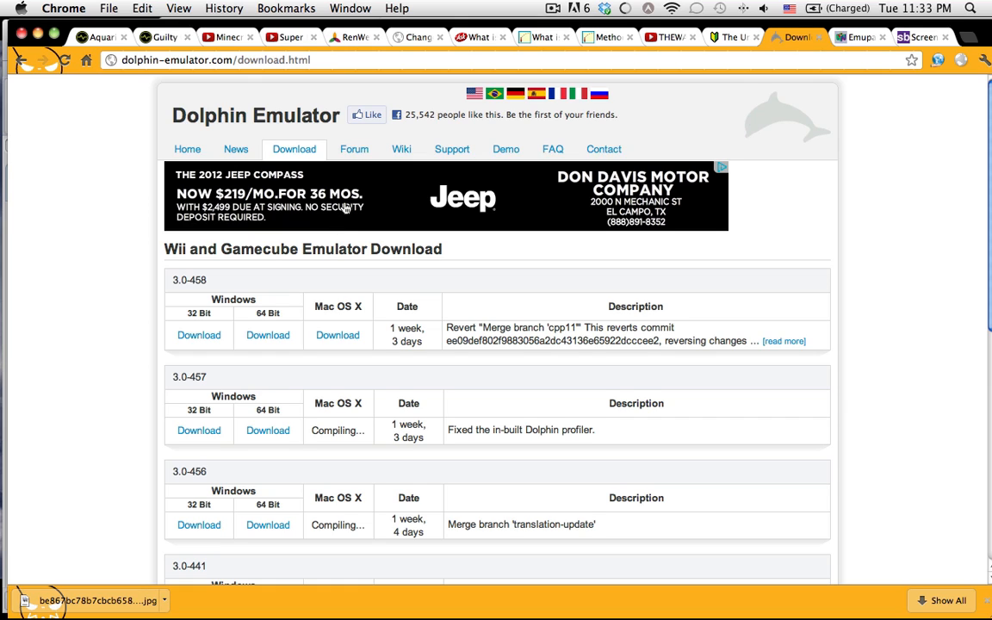
mouse_move(271, 296)
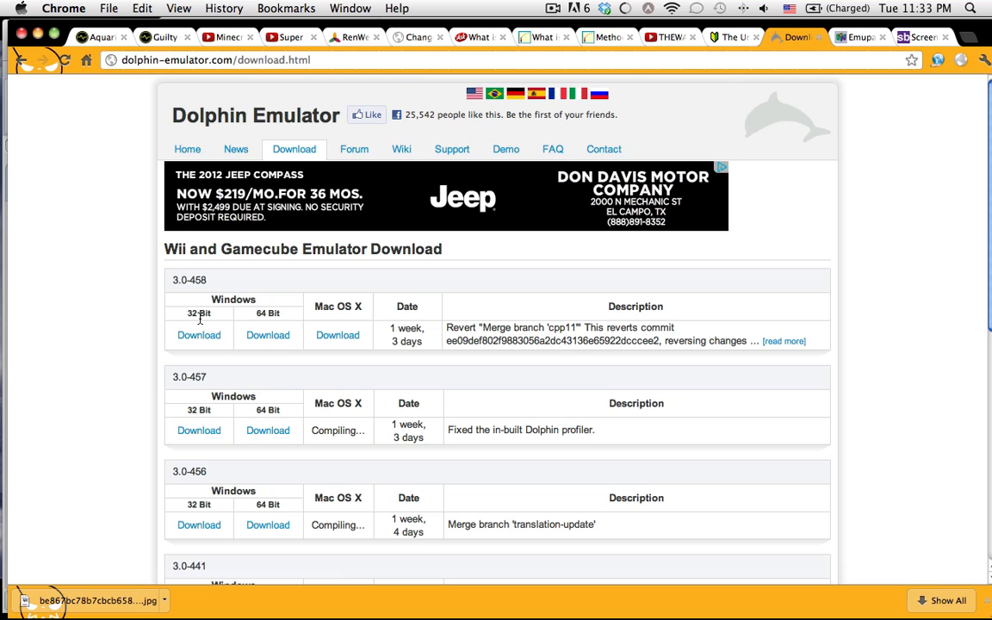
mouse_move(337, 317)
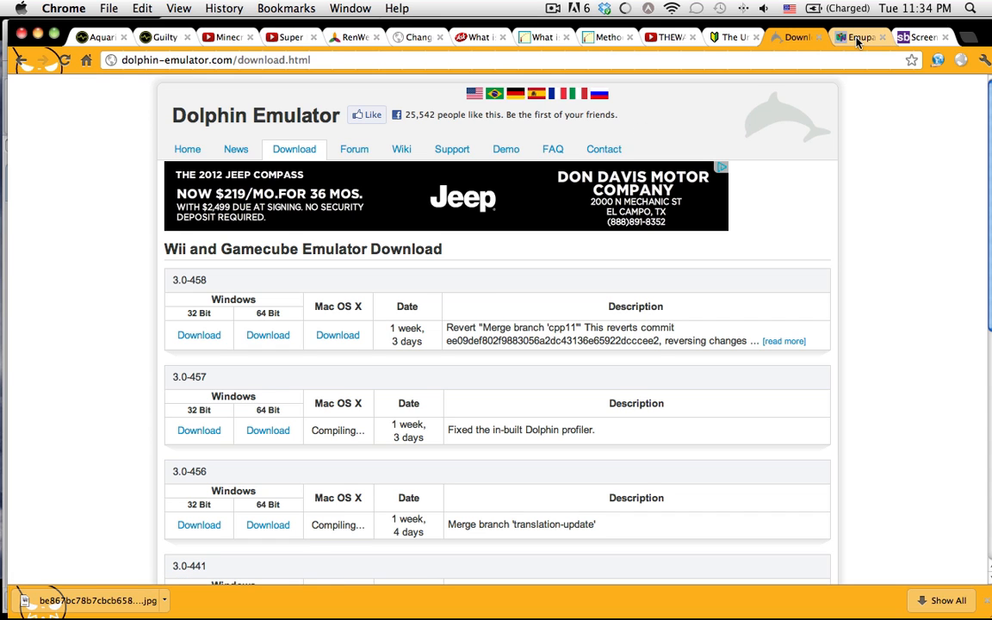
- On Emuparadise, enter the ROMs, ISOs & Games section and reveal the console list
left_click(857, 38)
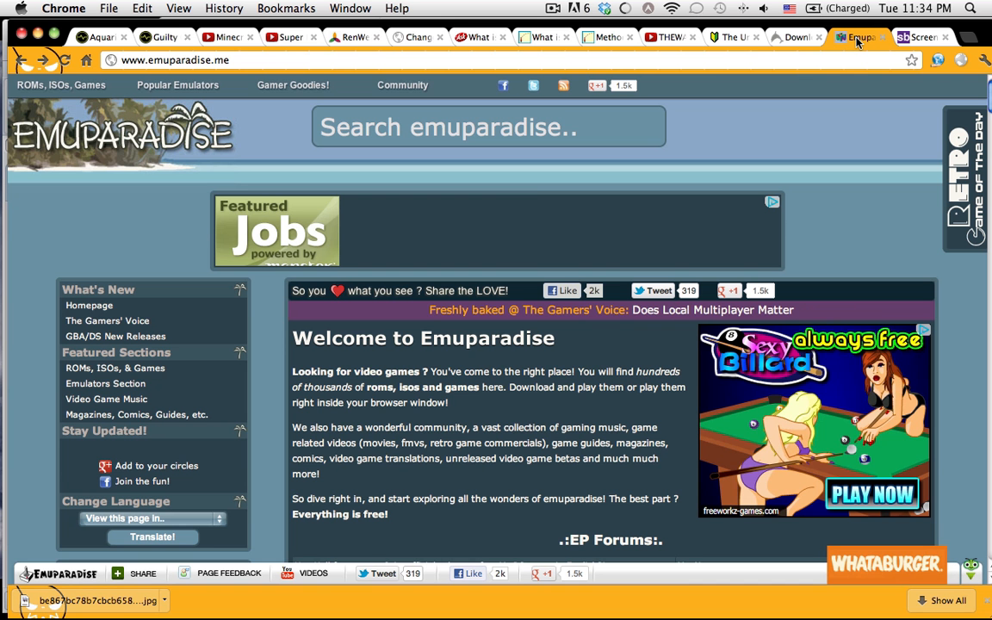
mouse_move(62, 142)
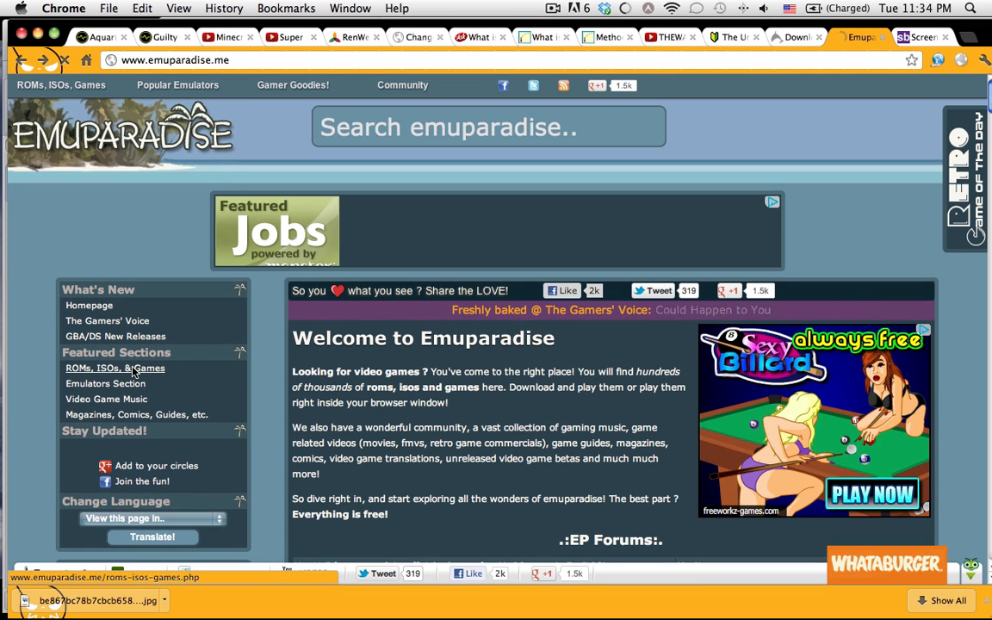
left_click(114, 368)
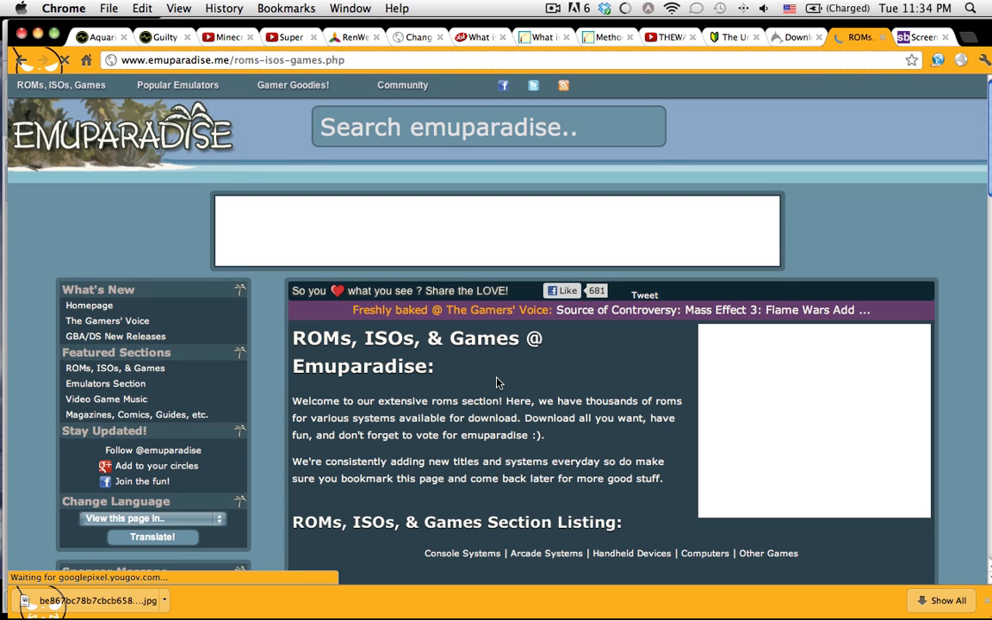
scroll("down", 3)
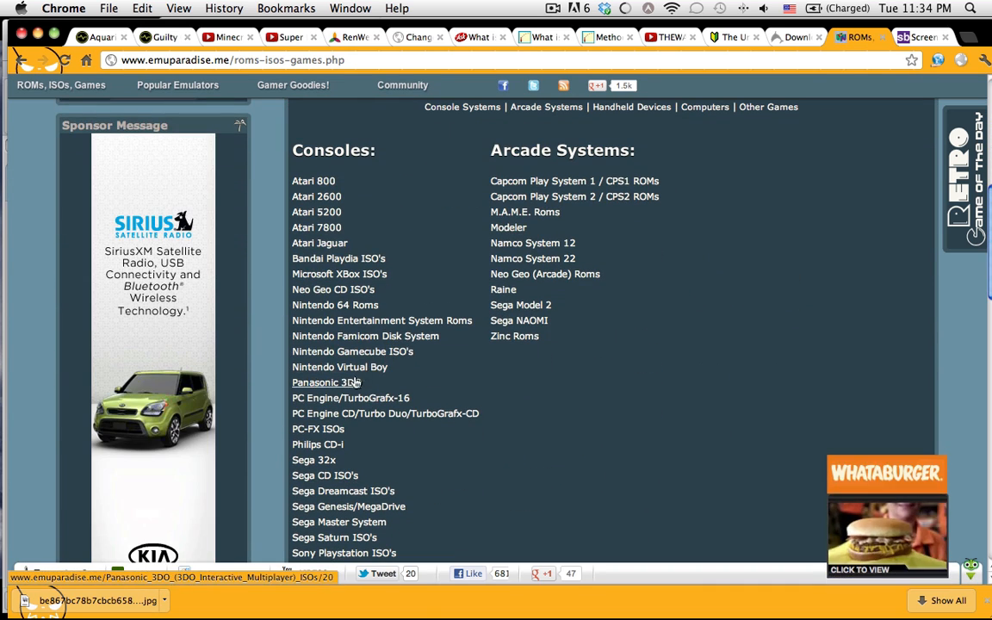
mouse_move(351, 352)
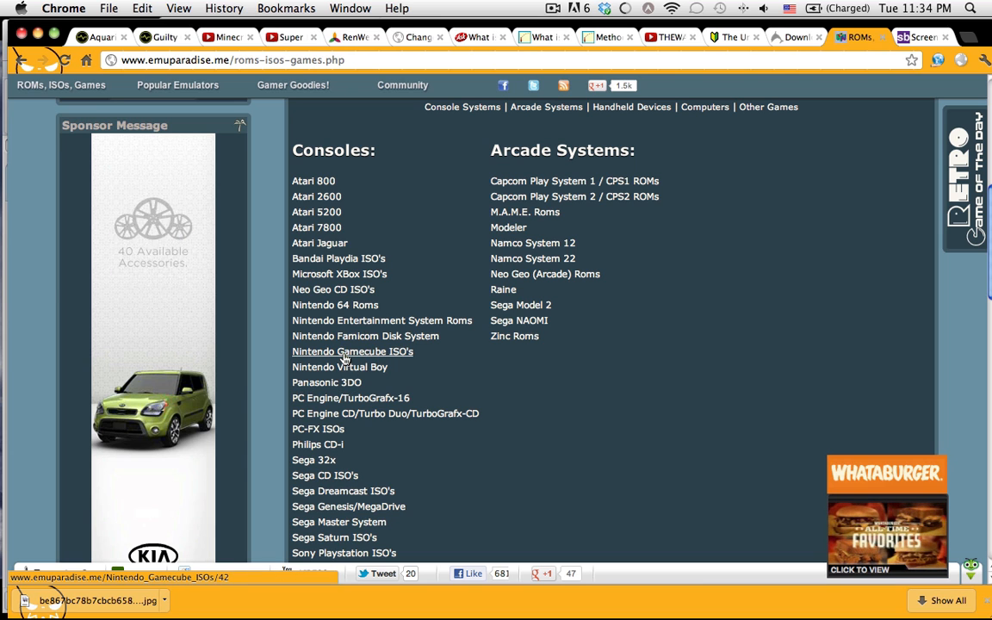
- From the Nintendo Gamecube ISOs listing, reach the Super Mario Sunshine game page
left_click(351, 351)
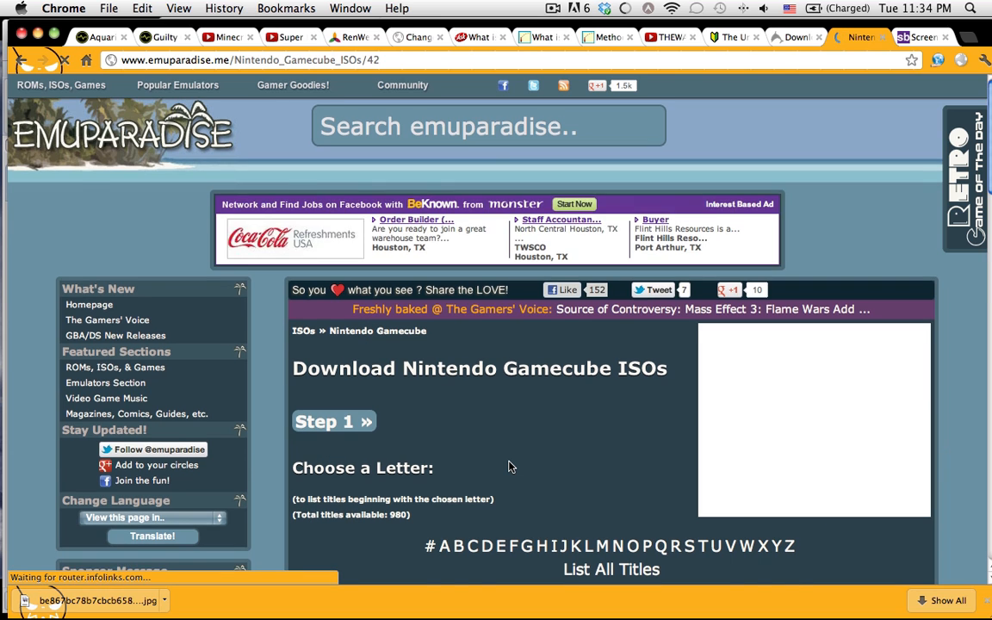
scroll("down", 3)
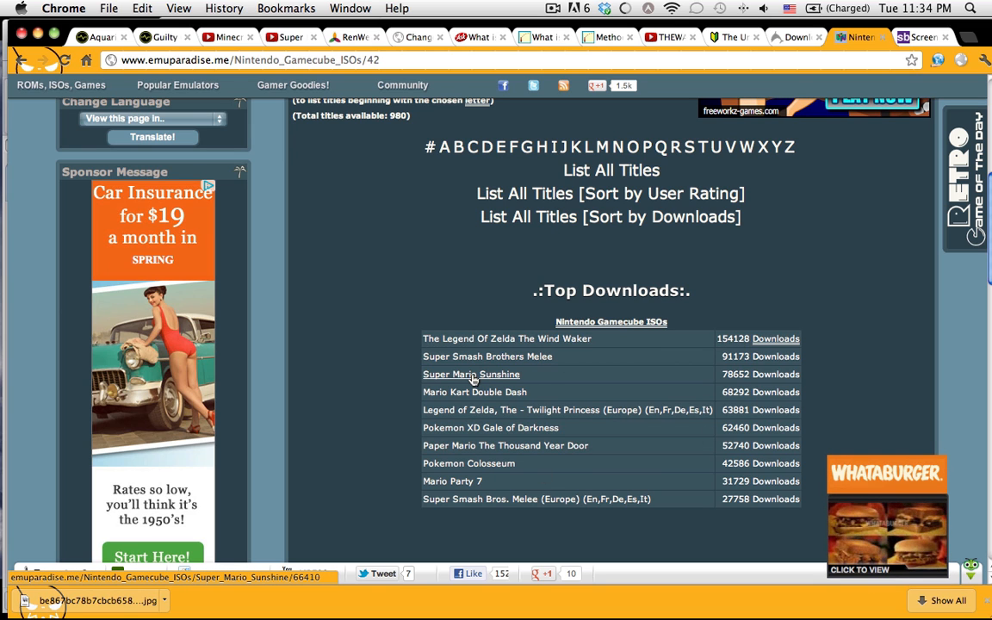
left_click(472, 374)
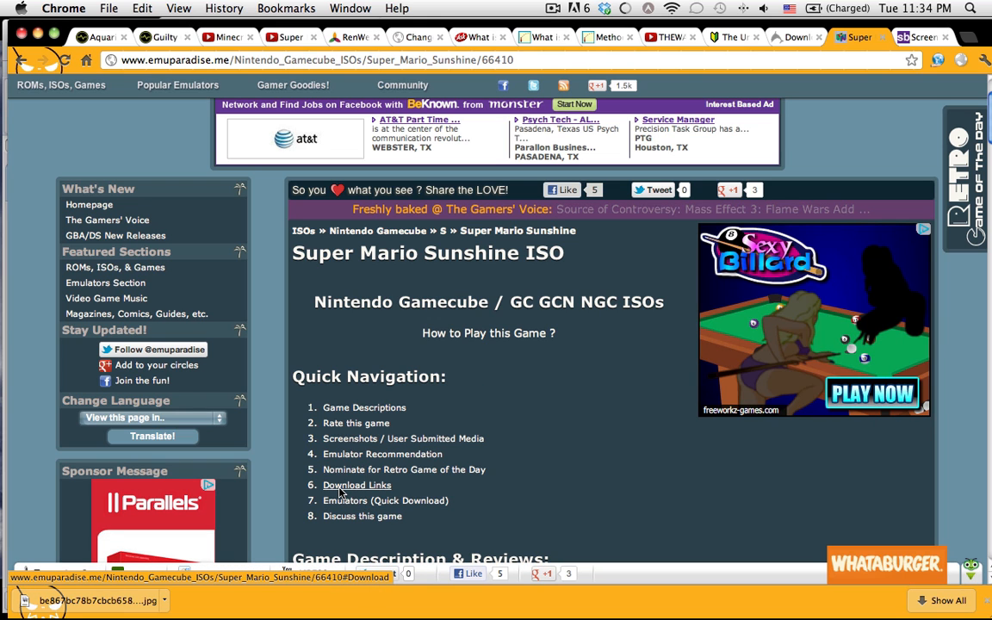
- Follow the download links and submit Verify & Download for the Super Mario Sunshine ISO
left_click(357, 486)
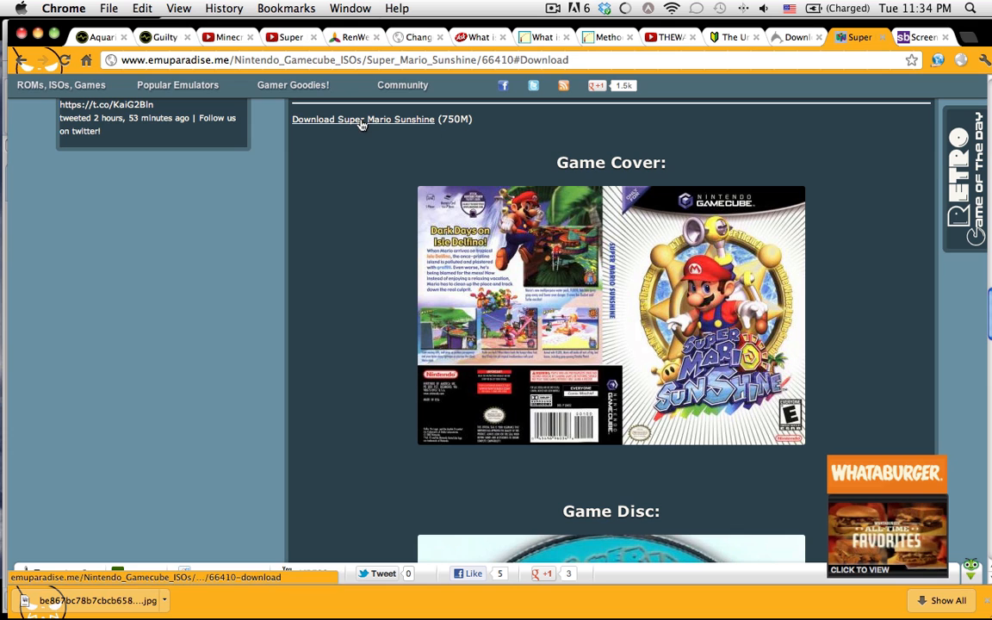
left_click(361, 119)
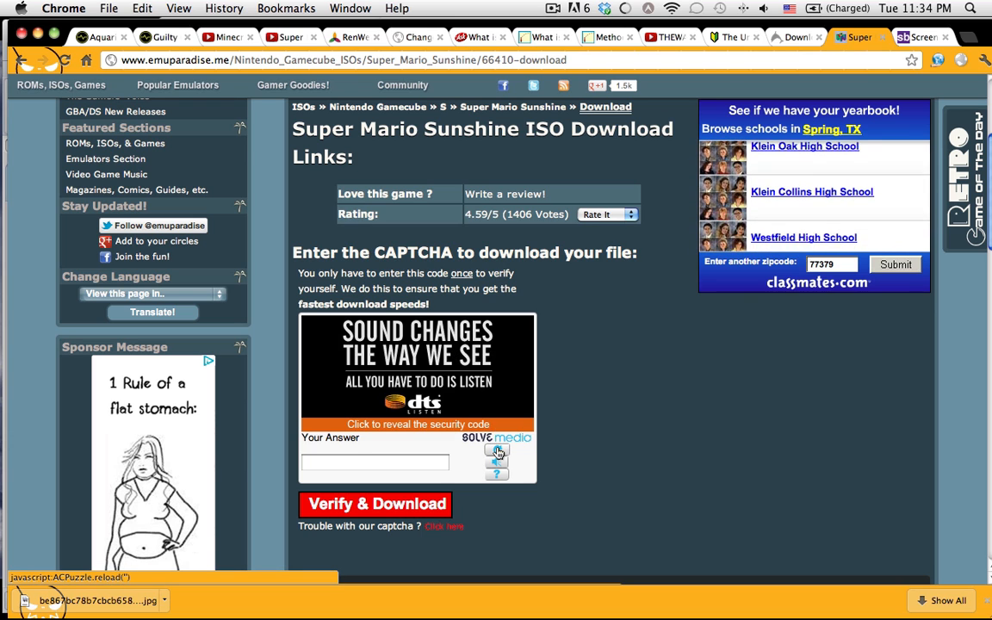
left_click(417, 423)
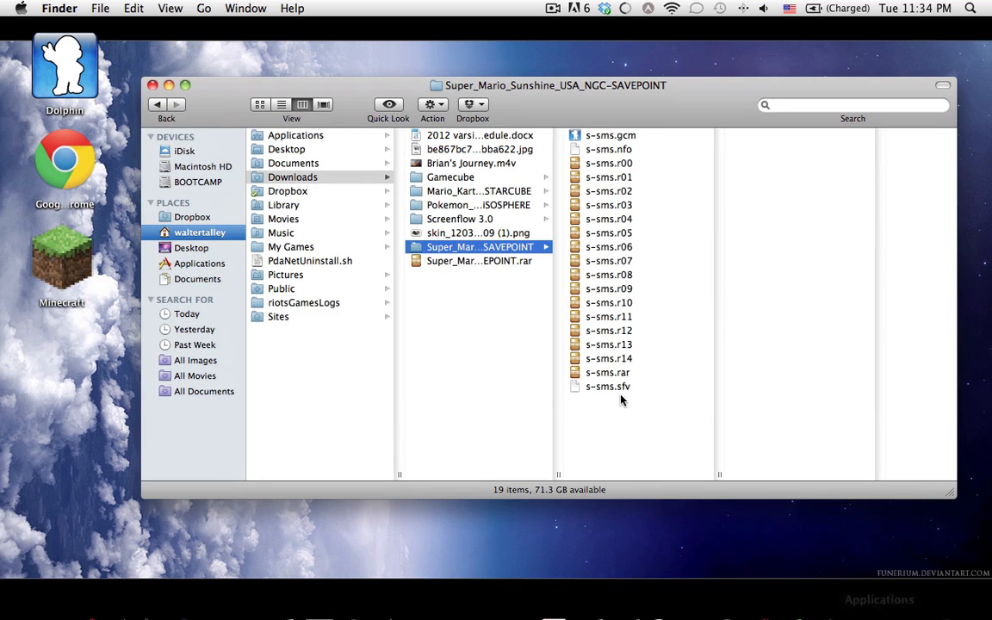
left_click(479, 262)
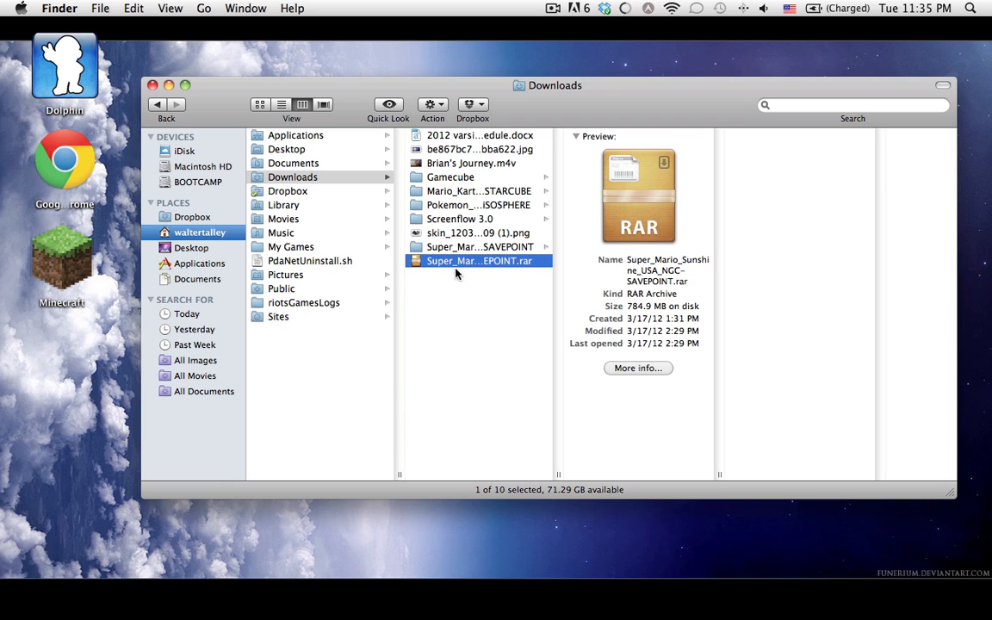
right_click(478, 262)
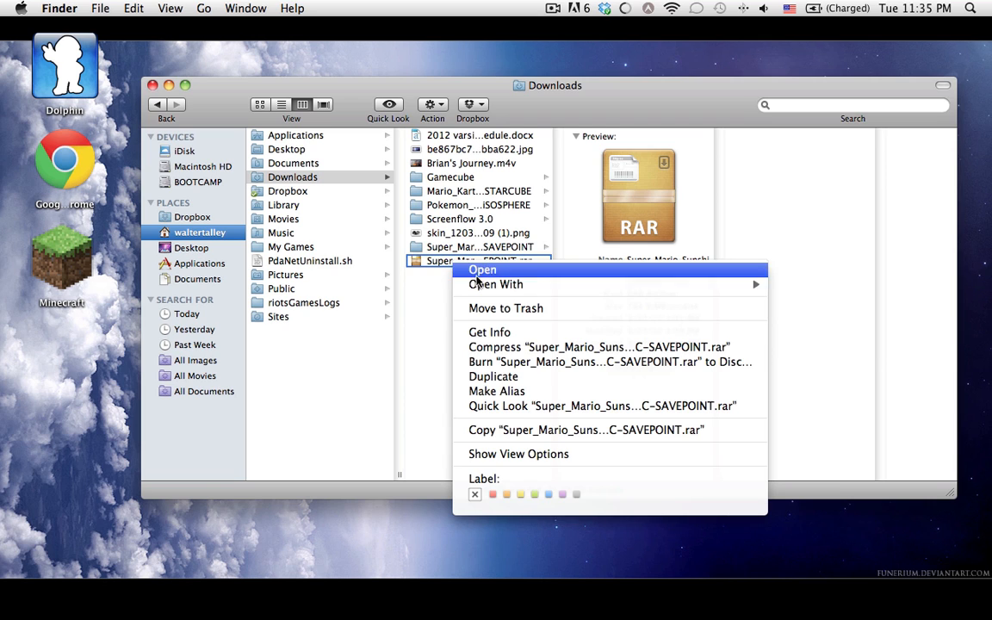
mouse_move(496, 284)
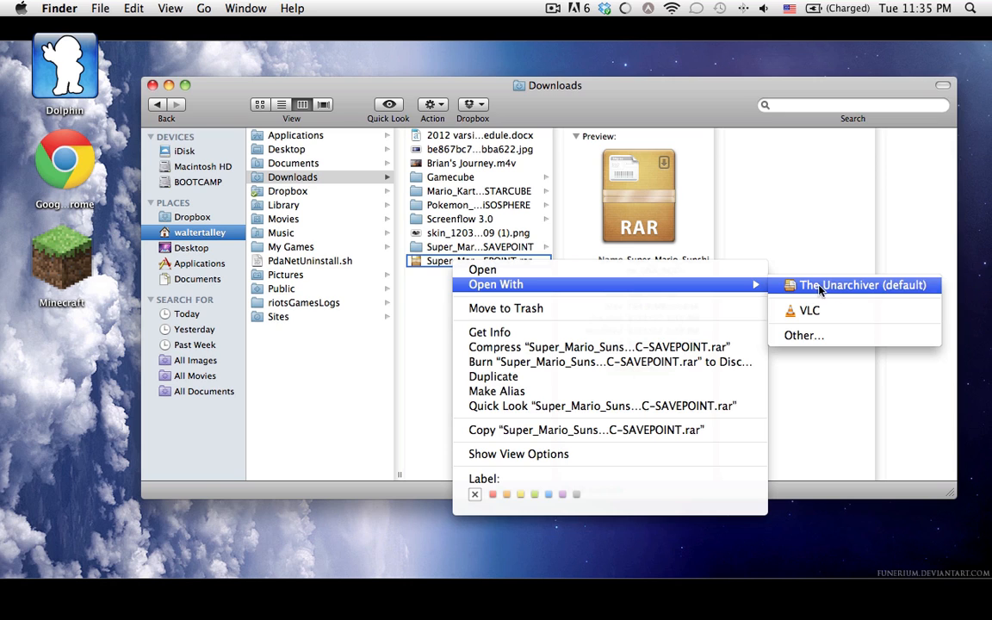
mouse_move(685, 284)
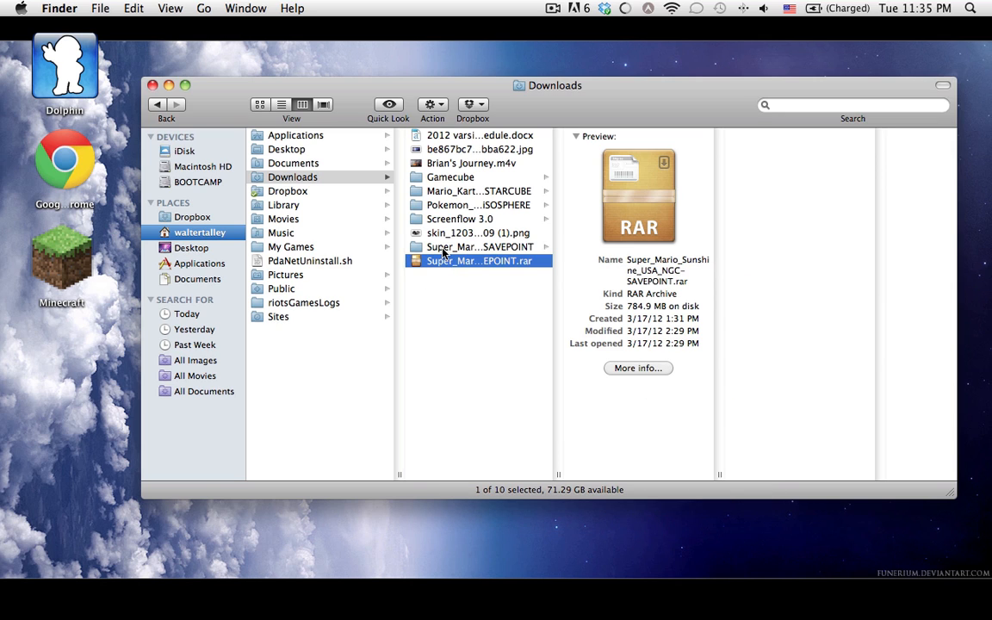
double_click(478, 248)
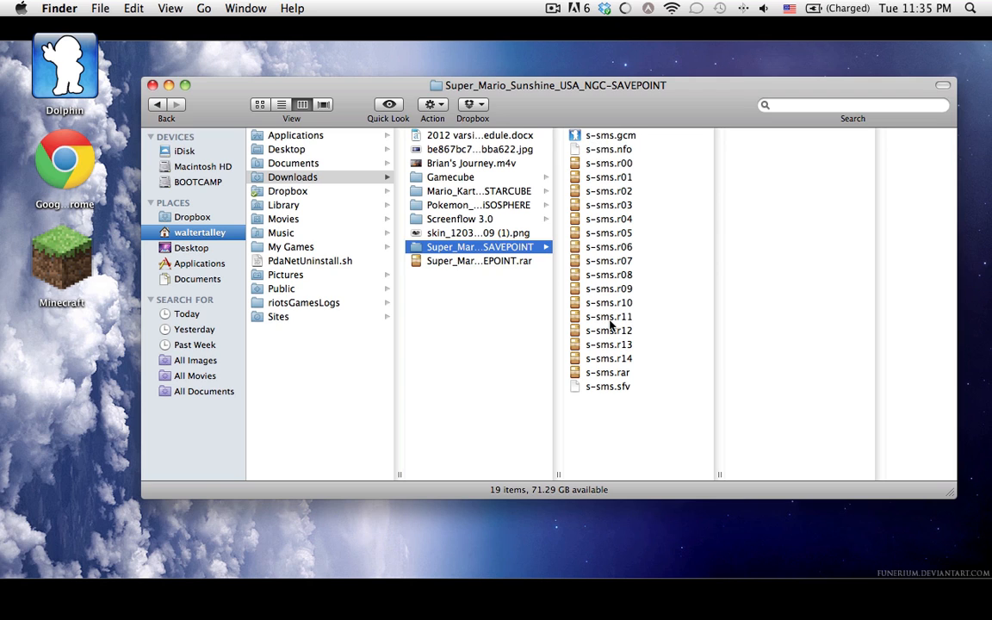
- Select the split archive parts s-sms.r00 through s-sms.r04 and bring up their actions
left_click(610, 162)
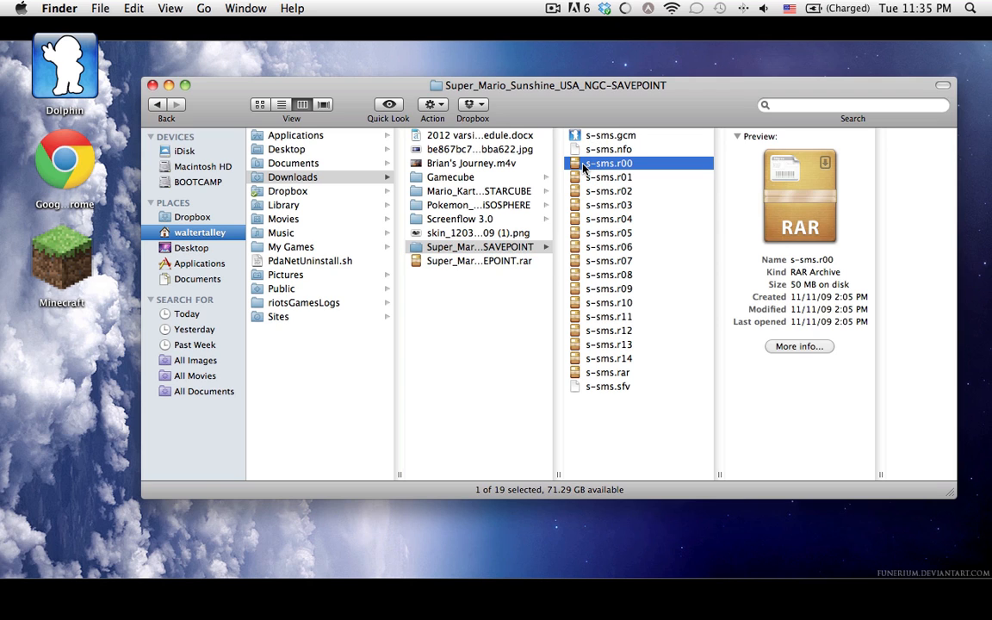
left_click(609, 204)
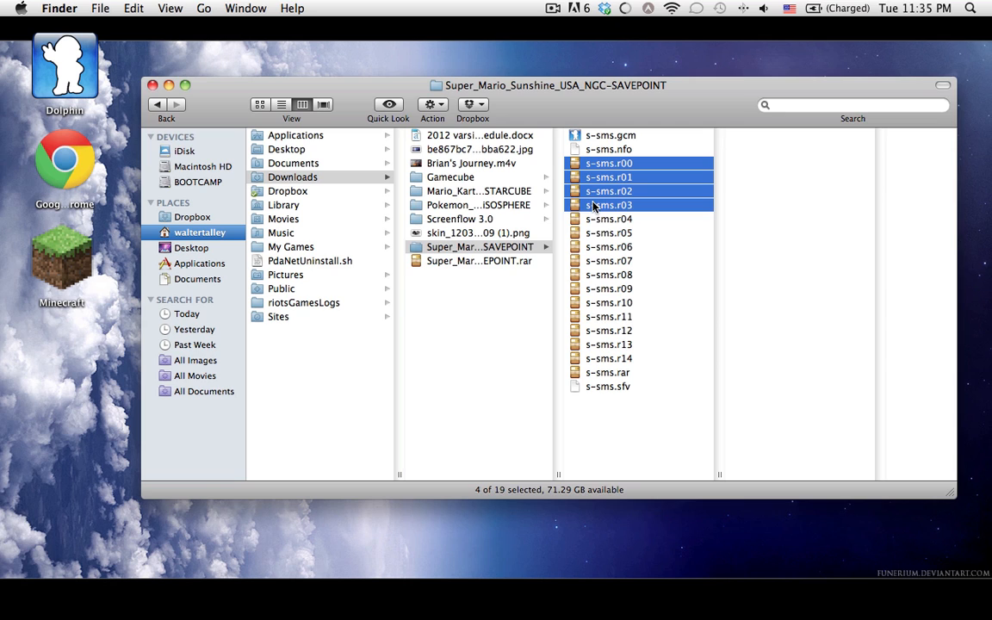
left_click(608, 218)
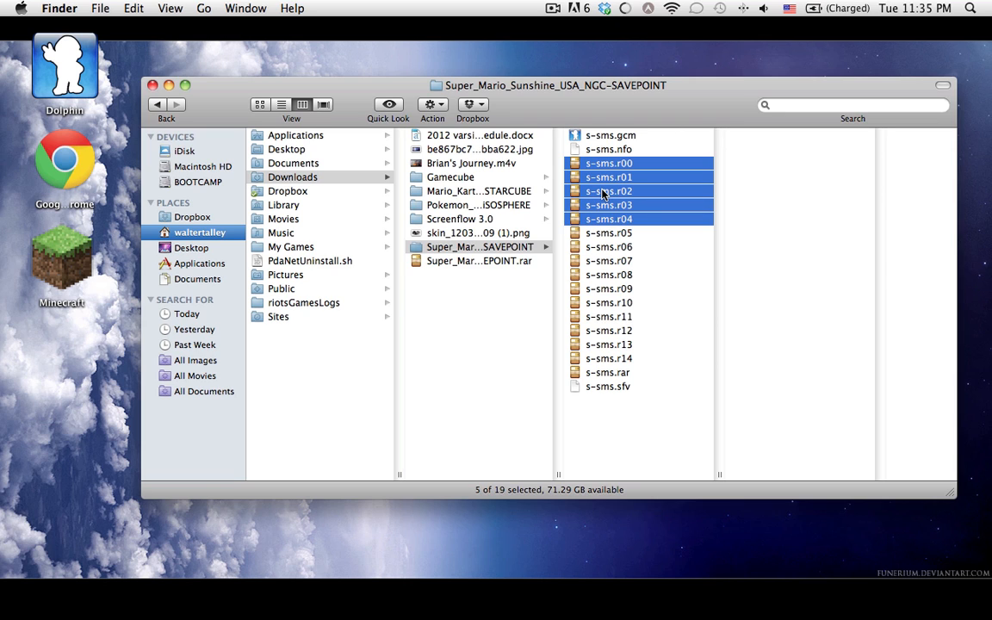
right_click(610, 192)
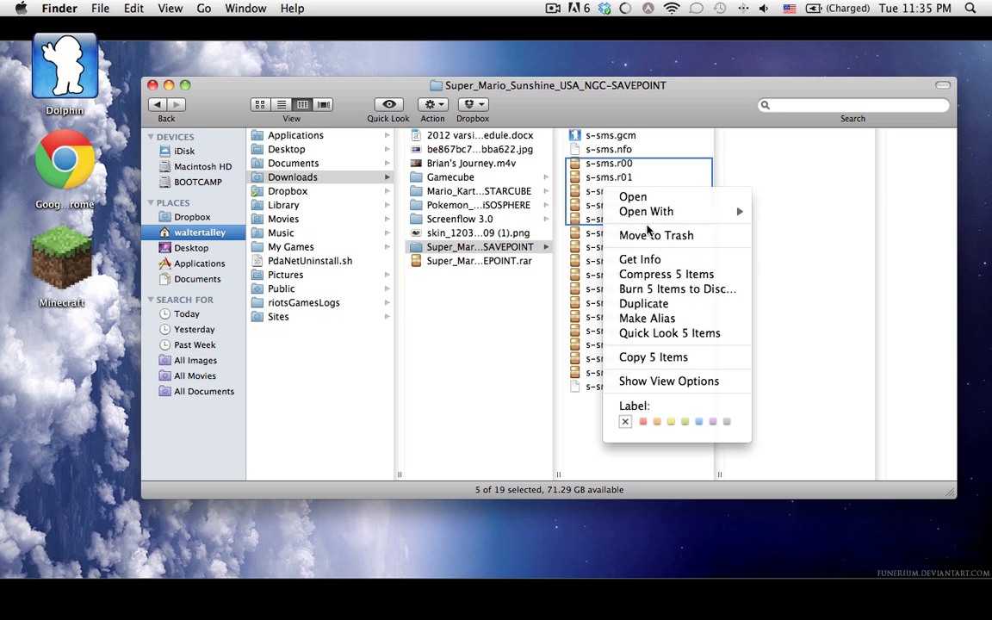
mouse_move(663, 158)
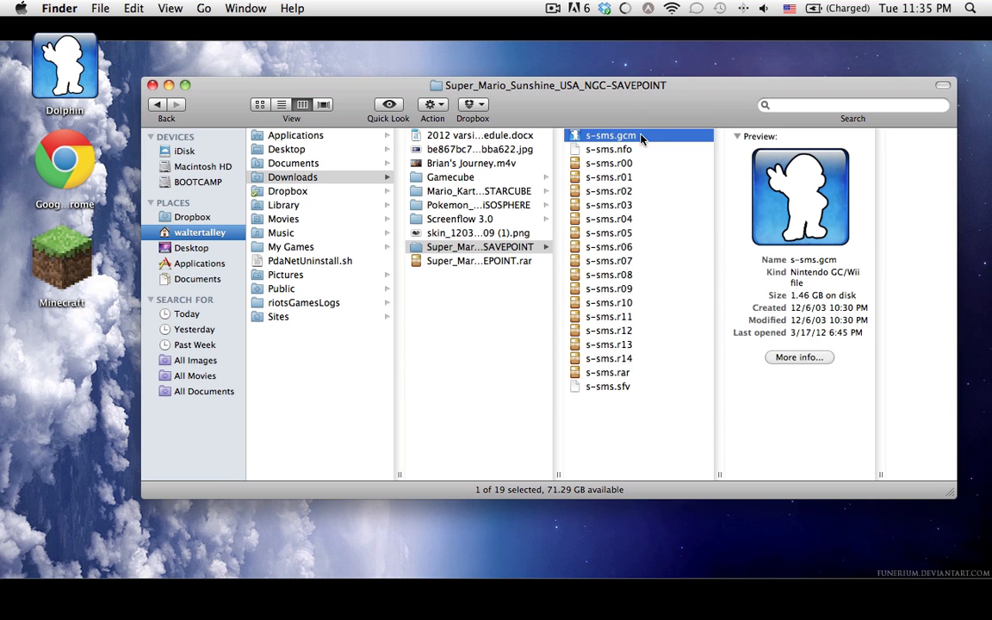
mouse_move(587, 100)
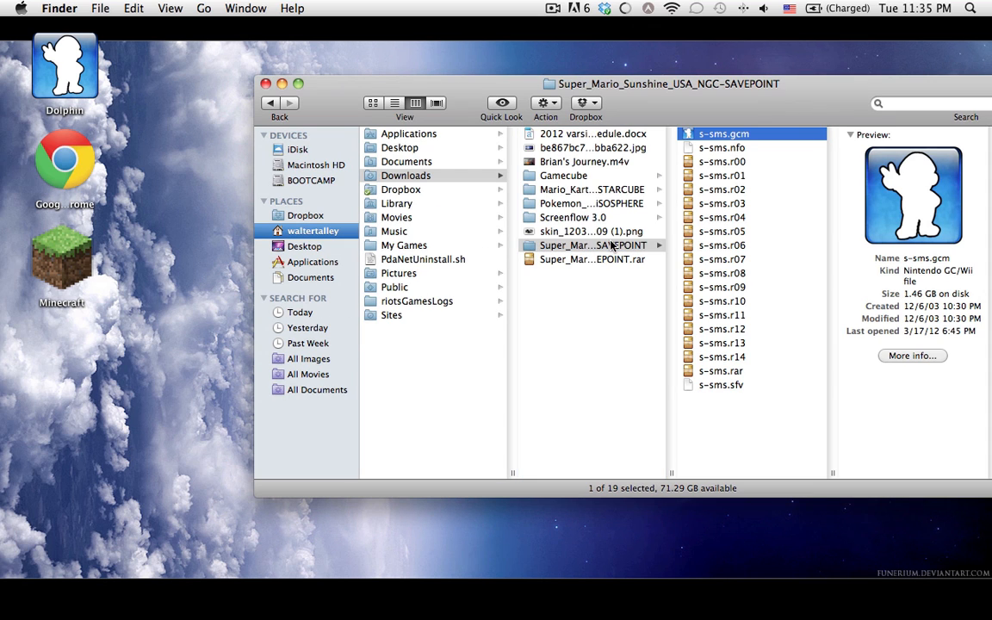
mouse_move(66, 72)
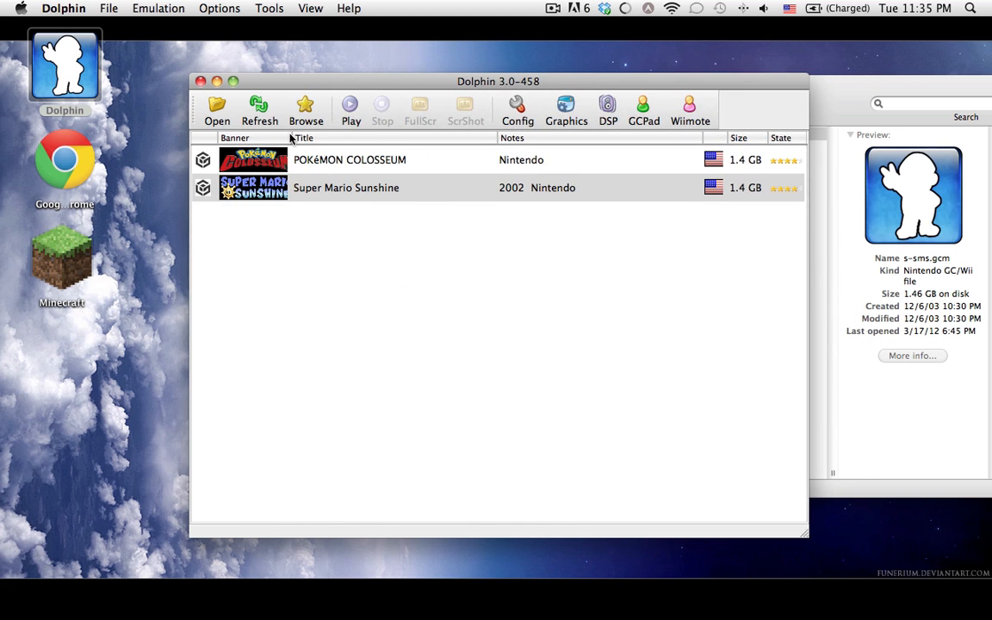
mouse_move(359, 221)
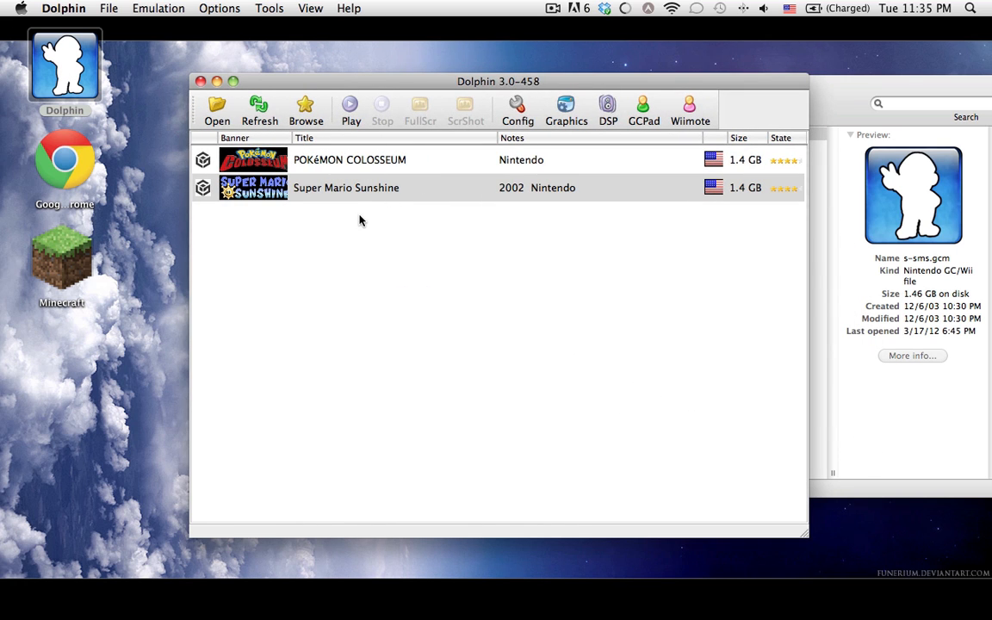
mouse_move(365, 217)
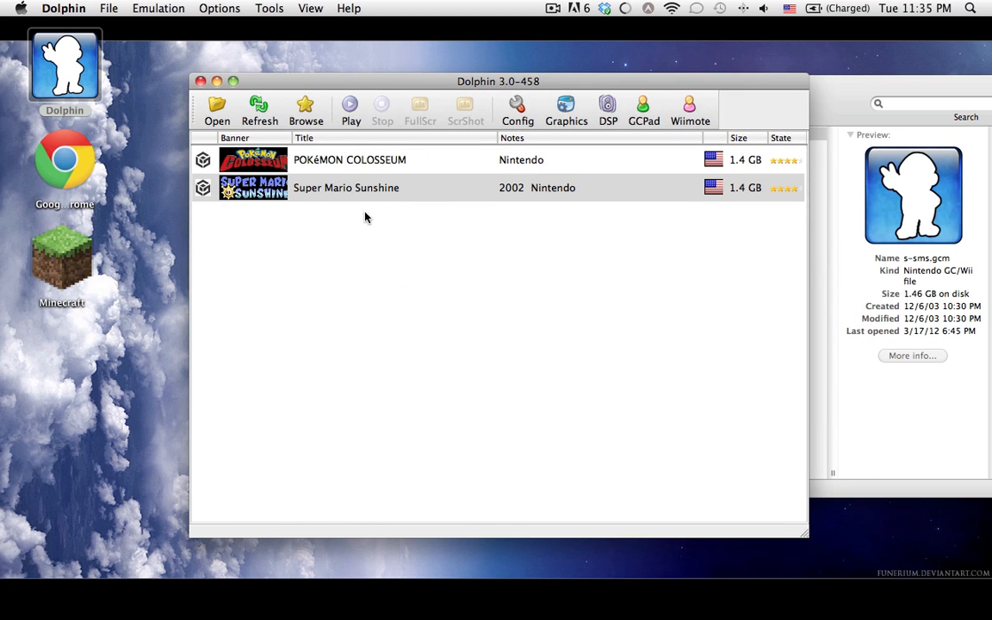
mouse_move(320, 220)
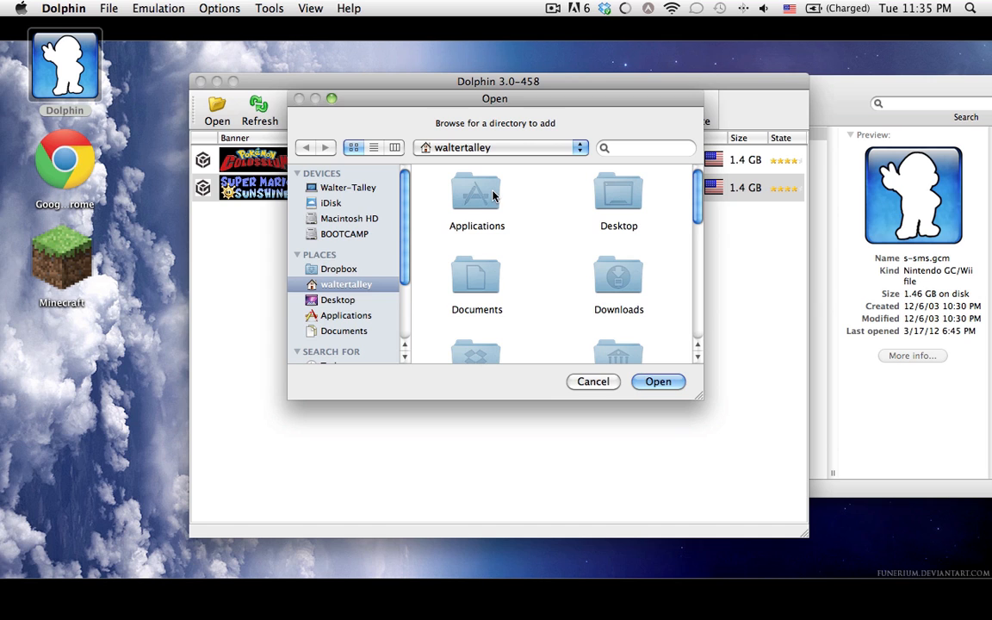
- Choose Downloads' Super_Mario_Sunshine_USA_NGC-SAVEPOINT folder as Dolphin's game directory
scroll("down", 3)
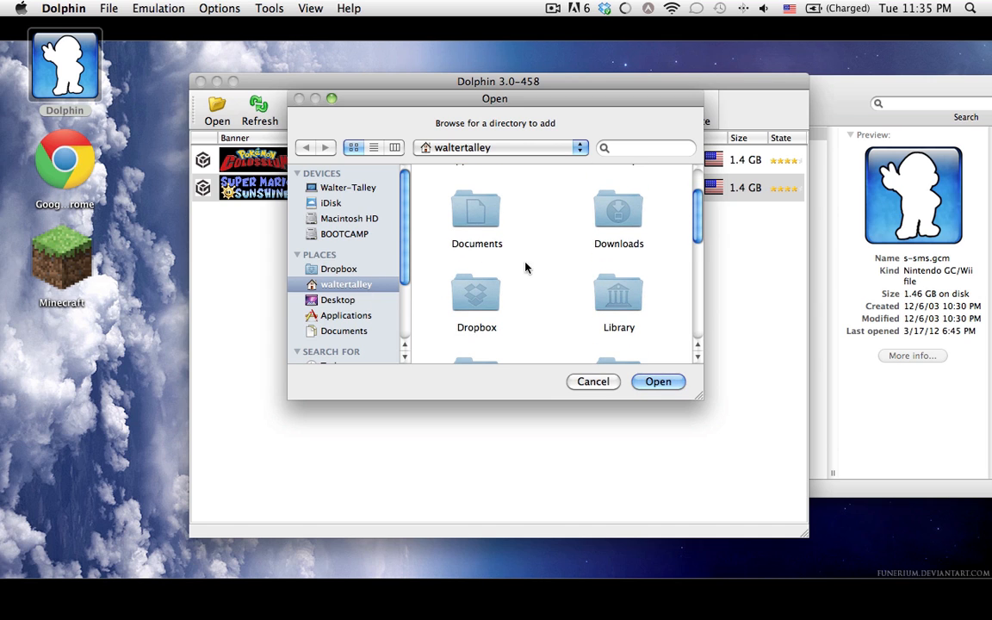
double_click(618, 215)
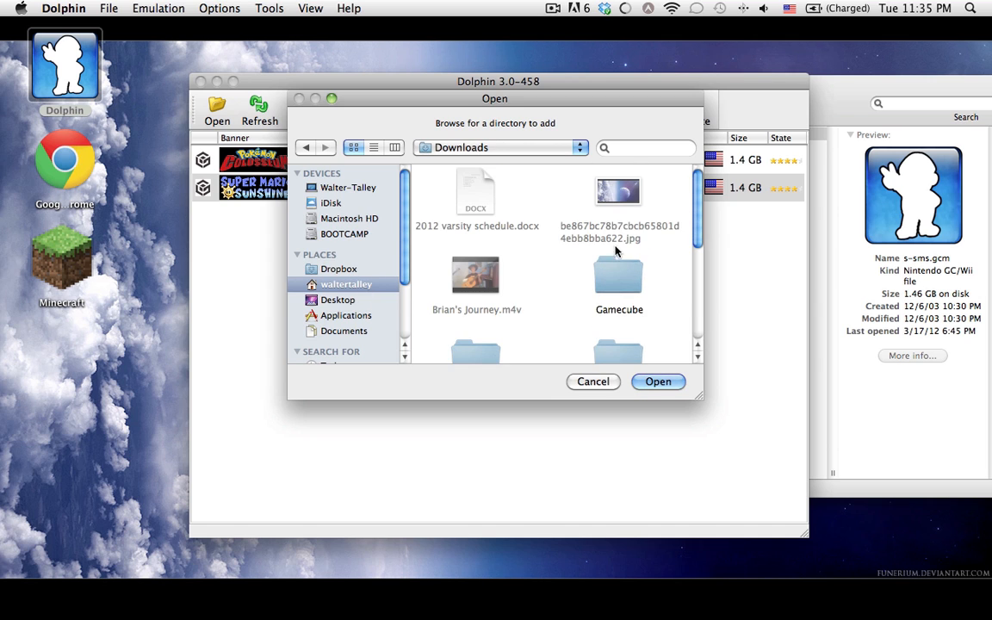
scroll("down", 3)
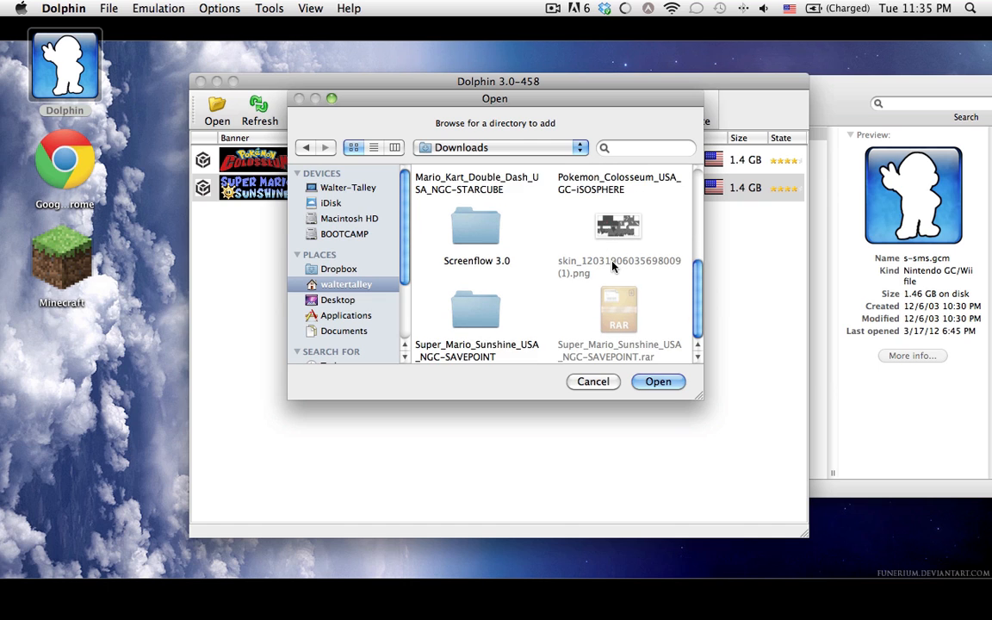
left_click(475, 310)
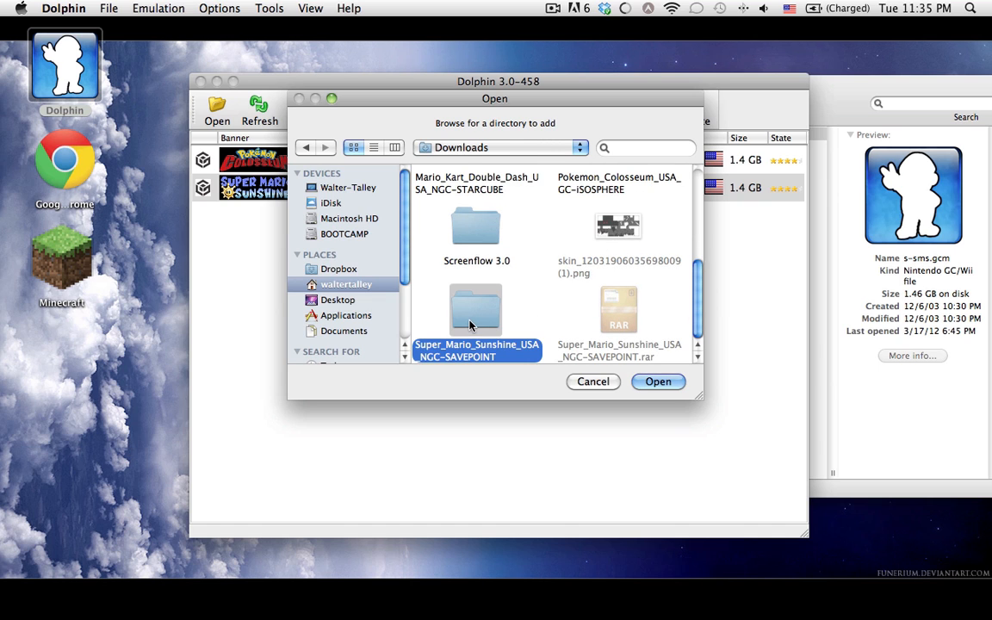
double_click(476, 308)
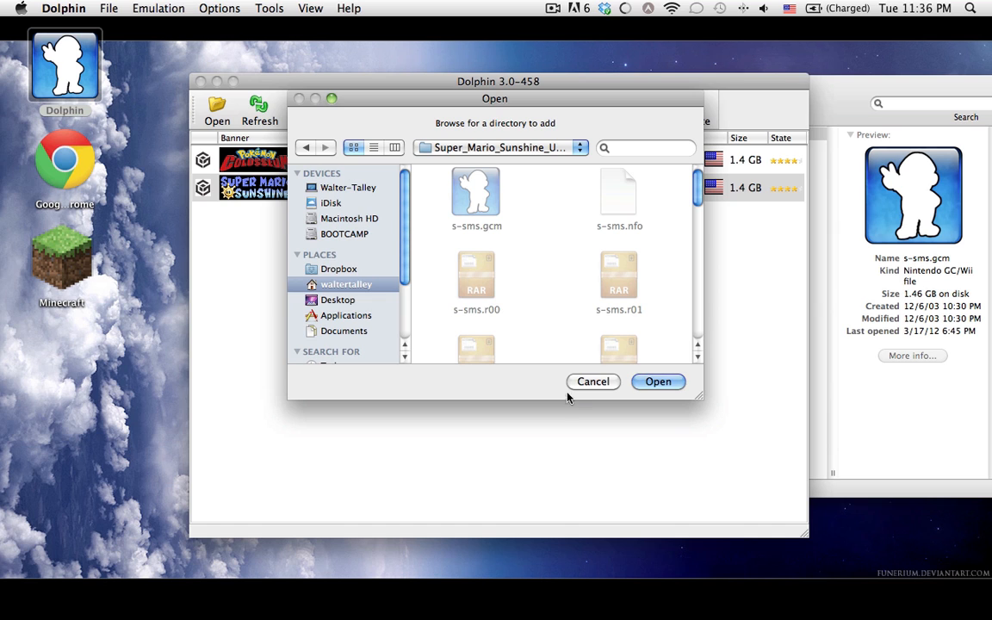
left_click(592, 382)
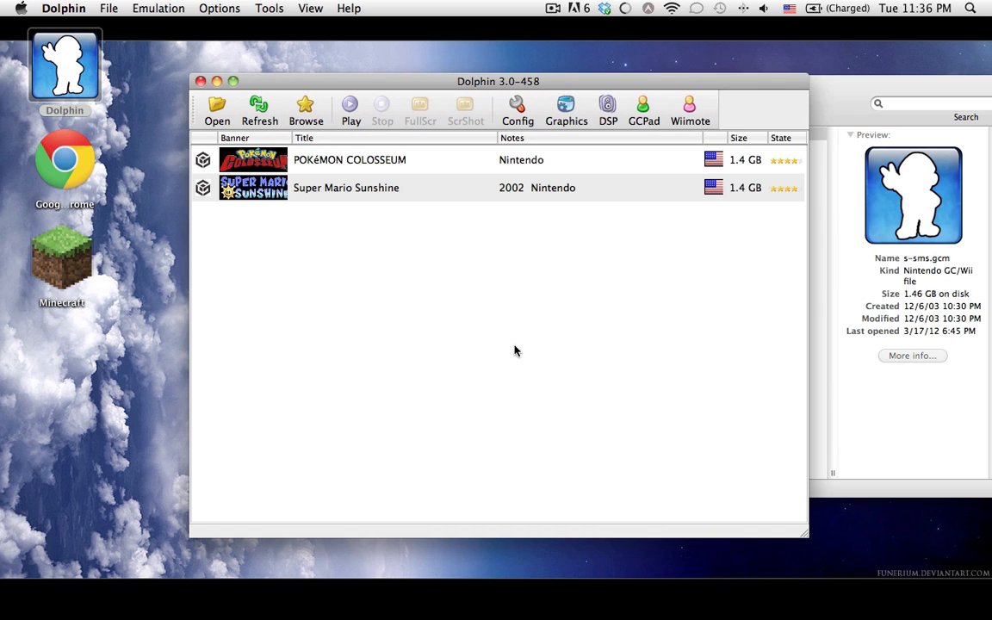
mouse_move(393, 198)
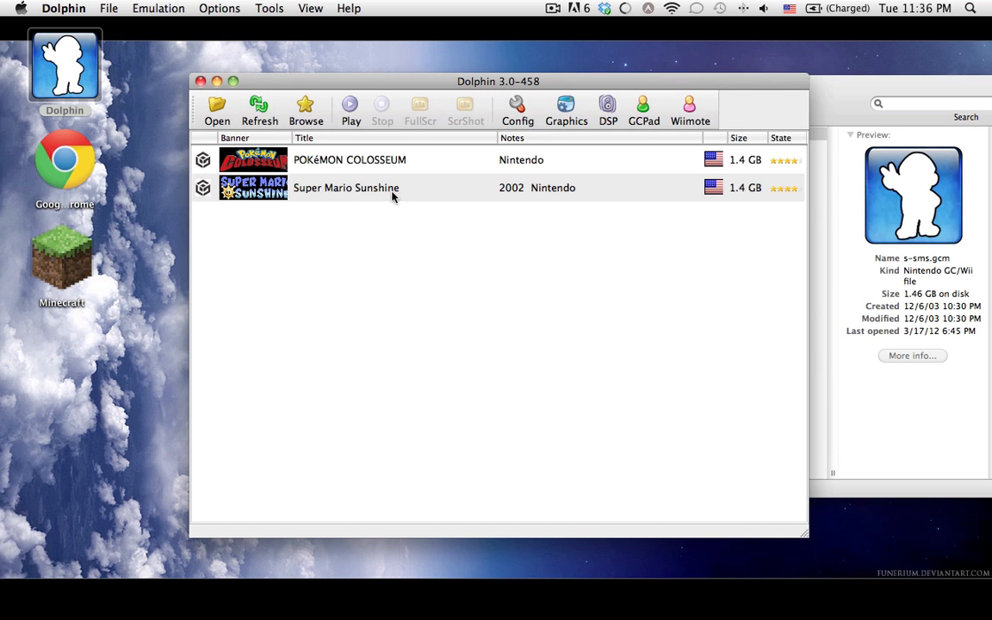
- Select Super Mario Sunshine in the game list and start it via Play
left_click(346, 187)
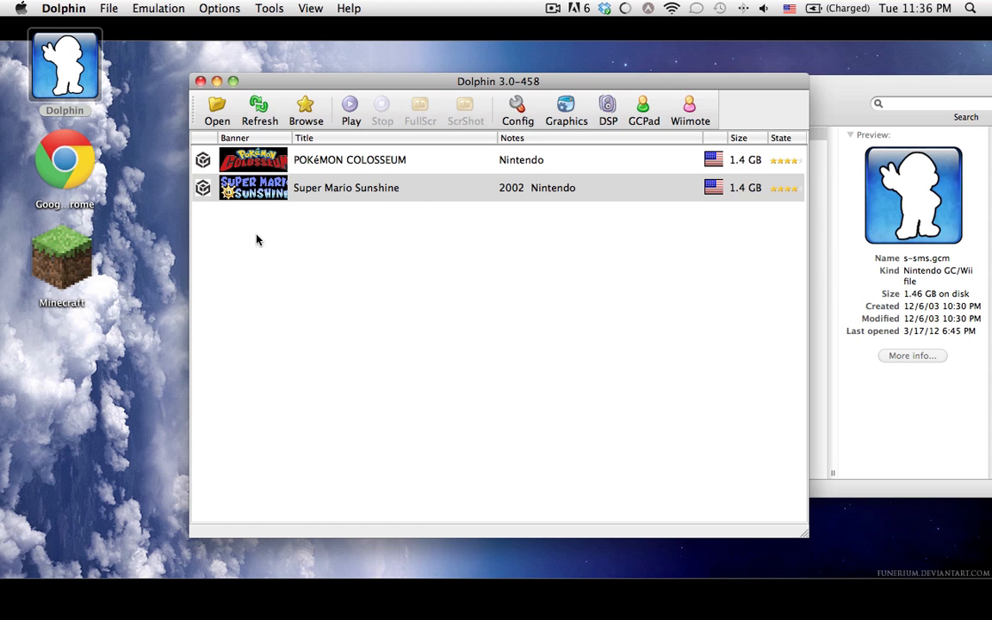
mouse_move(488, 324)
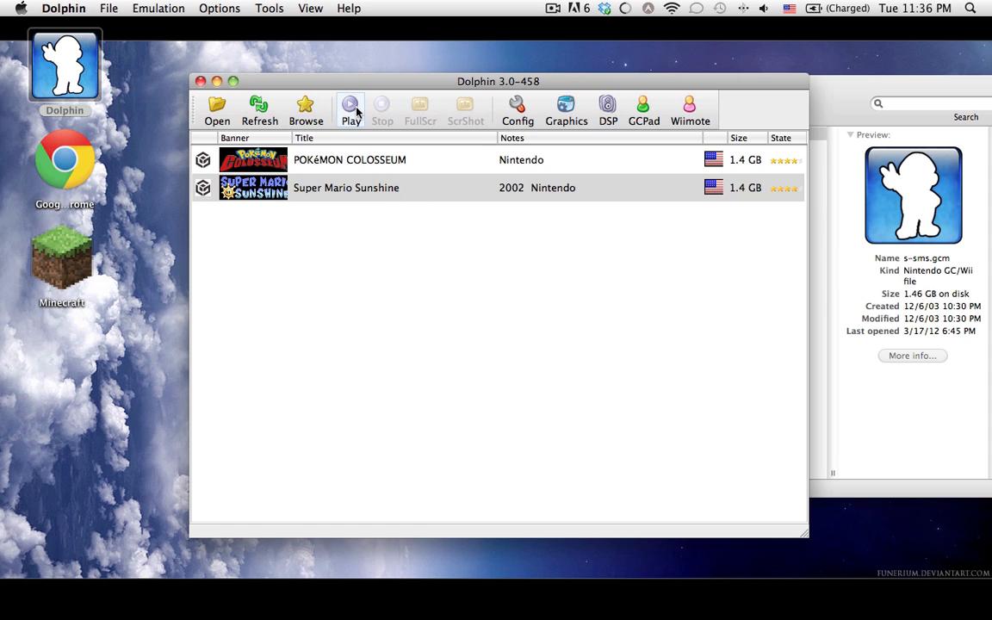
left_click(350, 105)
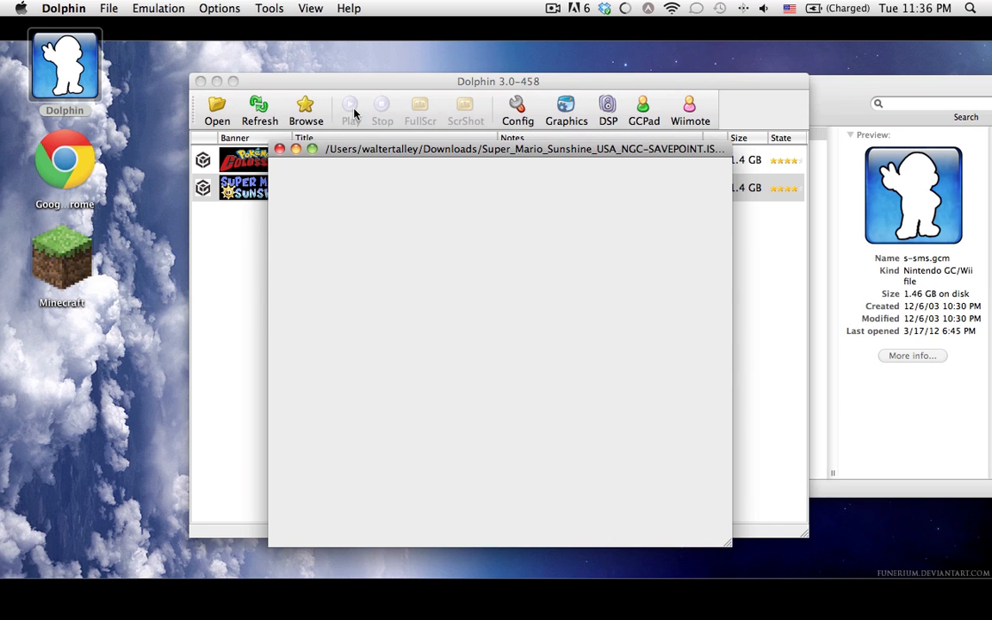
left_click(349, 105)
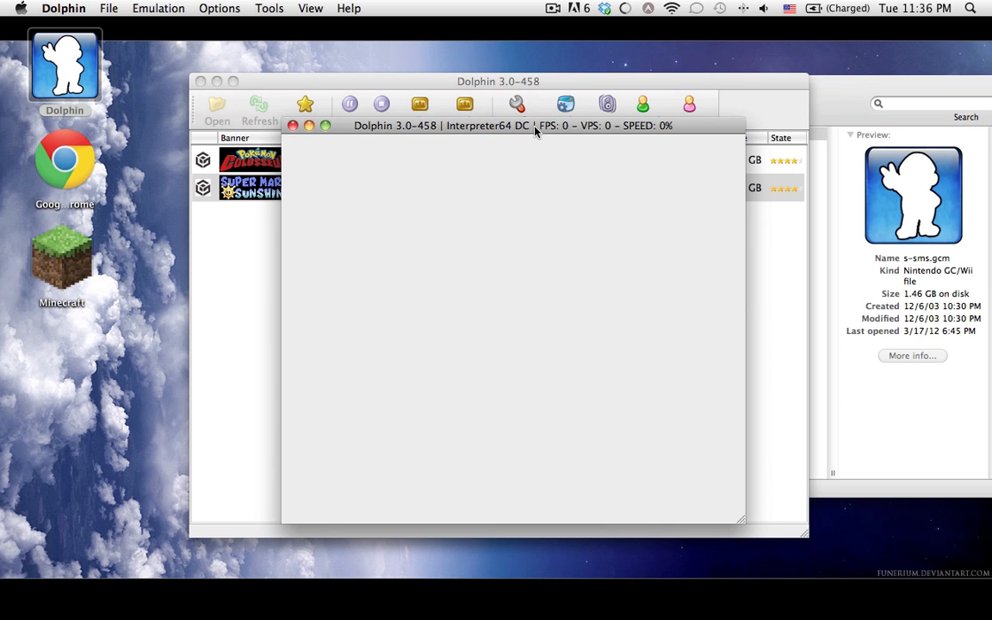